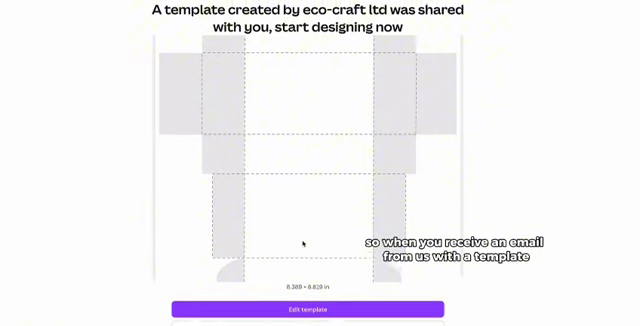
Step: Start editing the shared box template with Edit template
{"action": "left_click", "coordinate": [320, 309]}
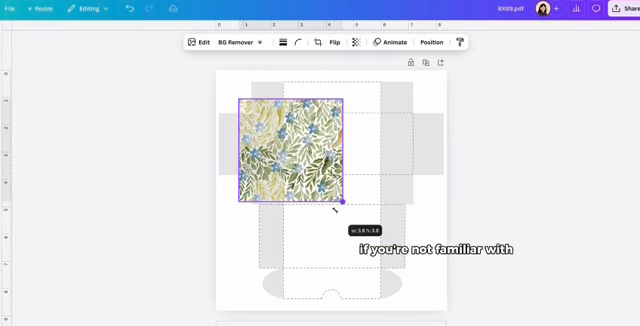
Step: Enlarge the floral pattern over the whole template and make it partly transparent
{"action": "left_click_drag", "start_coordinate": [347, 197], "coordinate": [455, 189]}
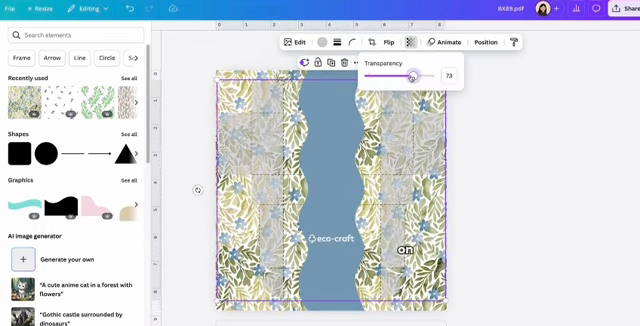
{"action": "left_click", "coordinate": [335, 152]}
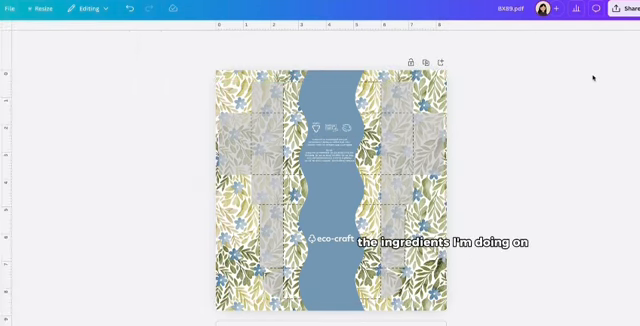
{"action": "left_click", "coordinate": [330, 190]}
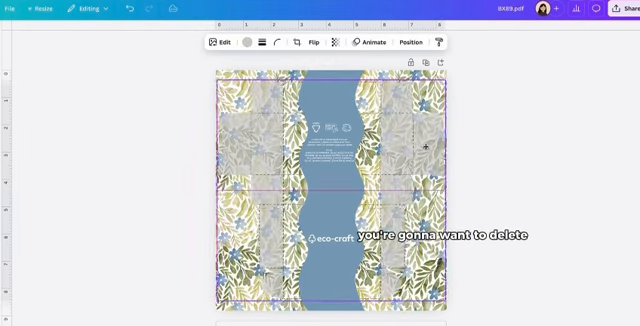
Step: Delete the box dieline outline, leaving only the floral artwork
{"action": "left_click", "coordinate": [430, 130]}
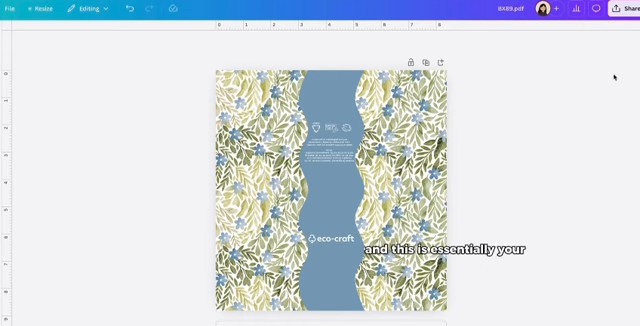
{"action": "left_click", "coordinate": [622, 9]}
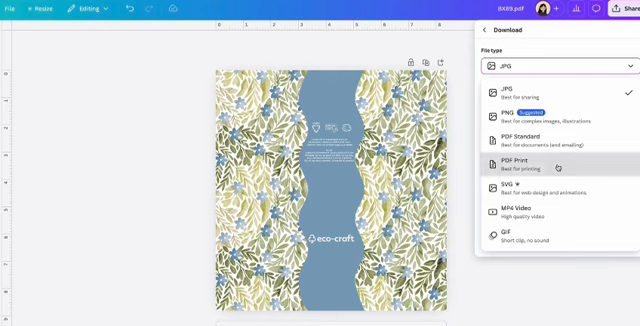
Step: Download the design as PDF Print with crop marks and bleed
{"action": "left_click", "coordinate": [558, 165]}
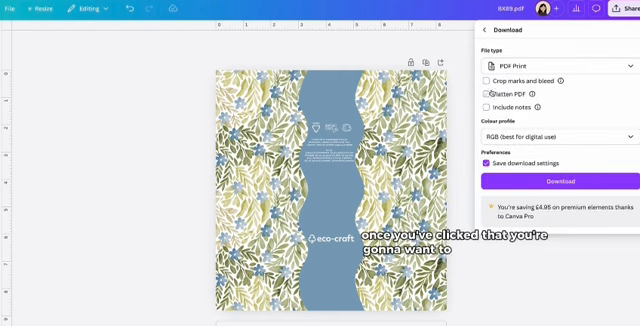
{"action": "left_click", "coordinate": [486, 80]}
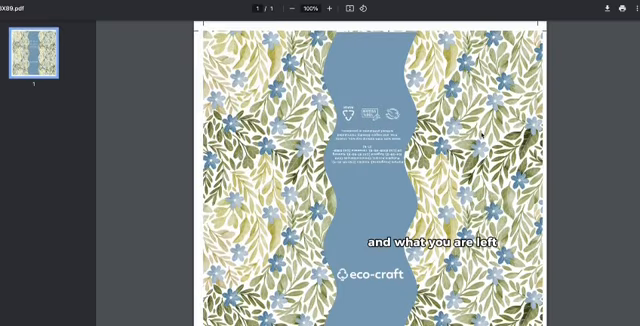
{"action": "scroll", "scroll_direction": "down", "scroll_amount": 3}
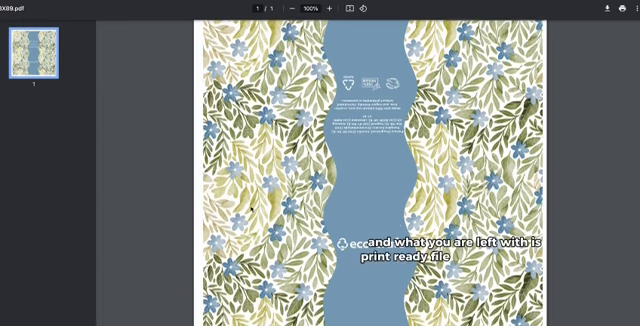
{"action": "scroll", "scroll_direction": "down", "scroll_amount": 3}
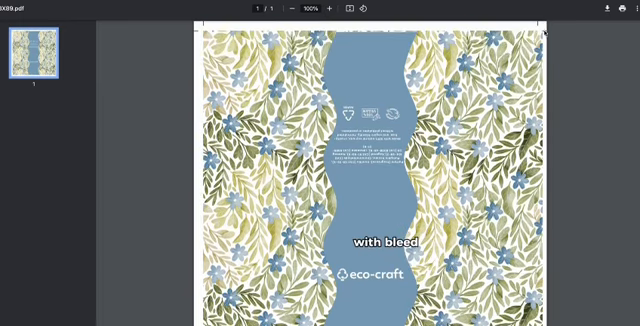
{"action": "left_click", "coordinate": [315, 11]}
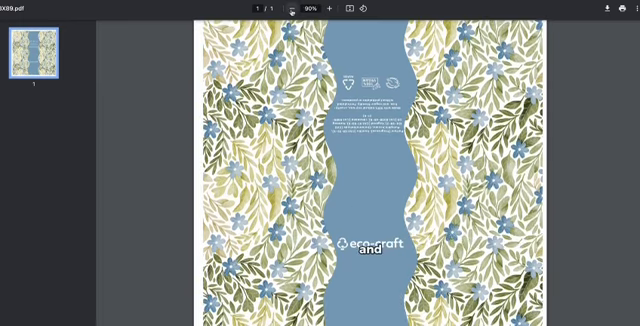